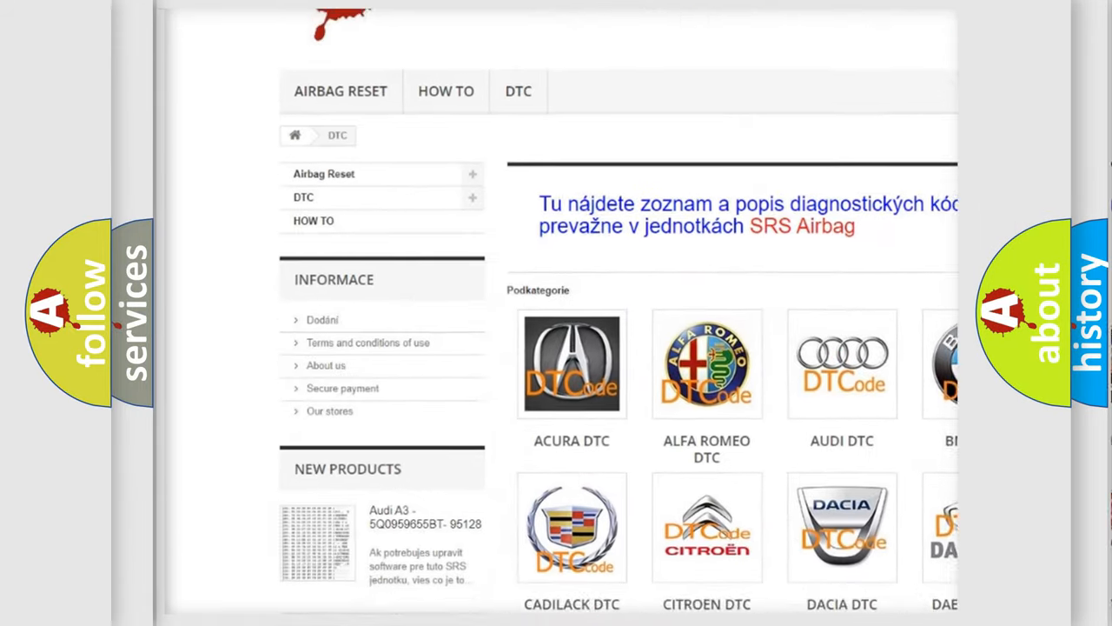
# Step: Open the AUDI DTC tile under Podkategorie to list Audi diagnostic trouble codes
pyautogui.scroll(-3)
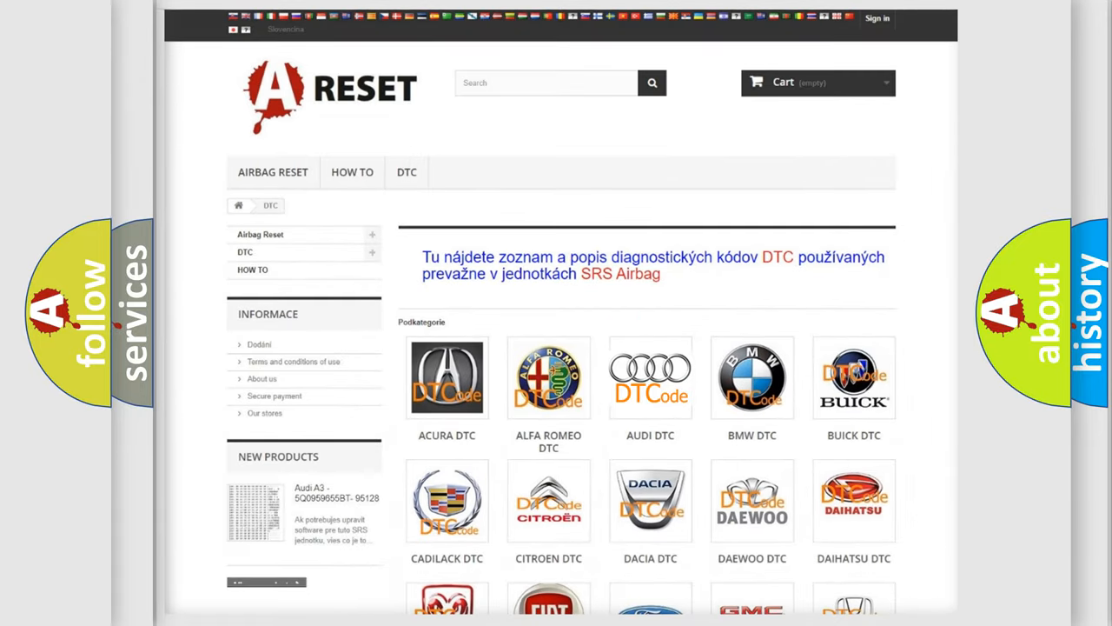
pyautogui.click(651, 377)
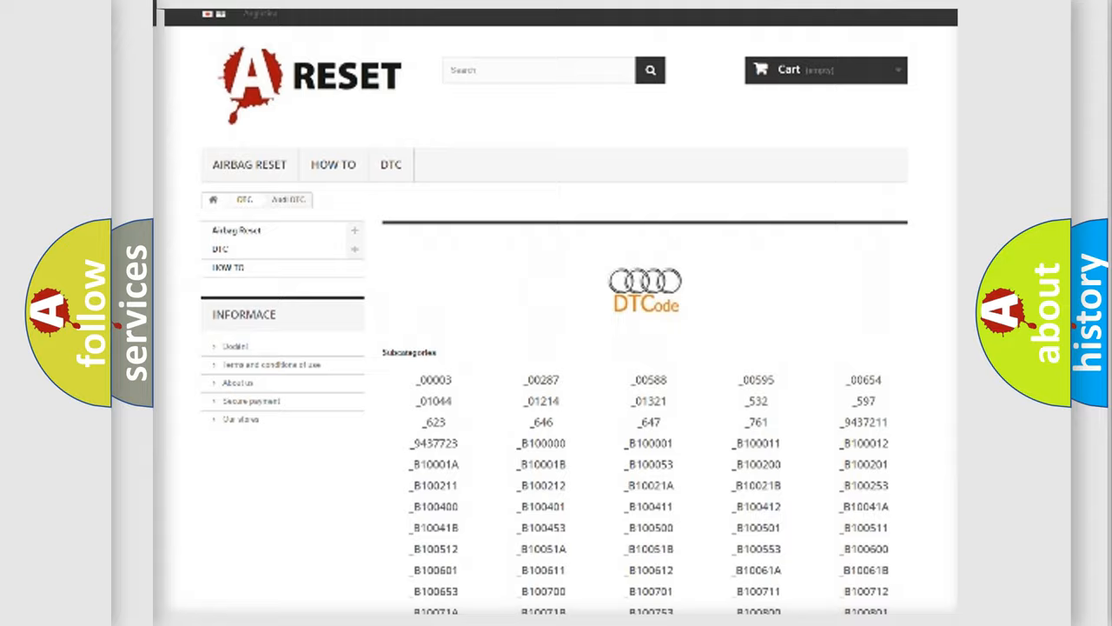